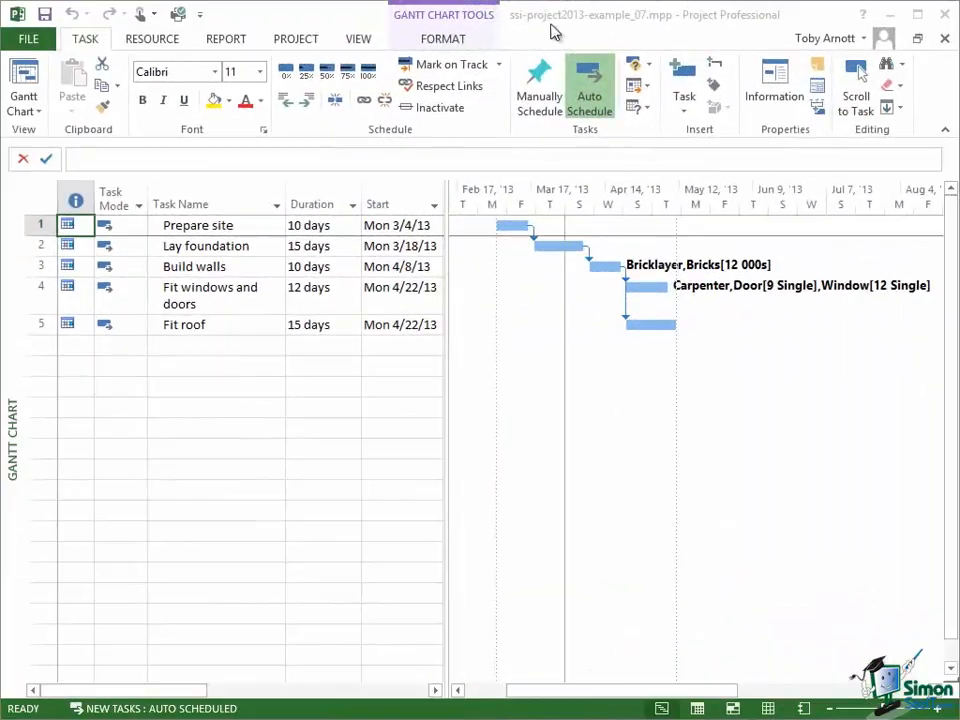
# - Set the project calendar to Building Calendar in Project Information
pyautogui.click(295, 38)
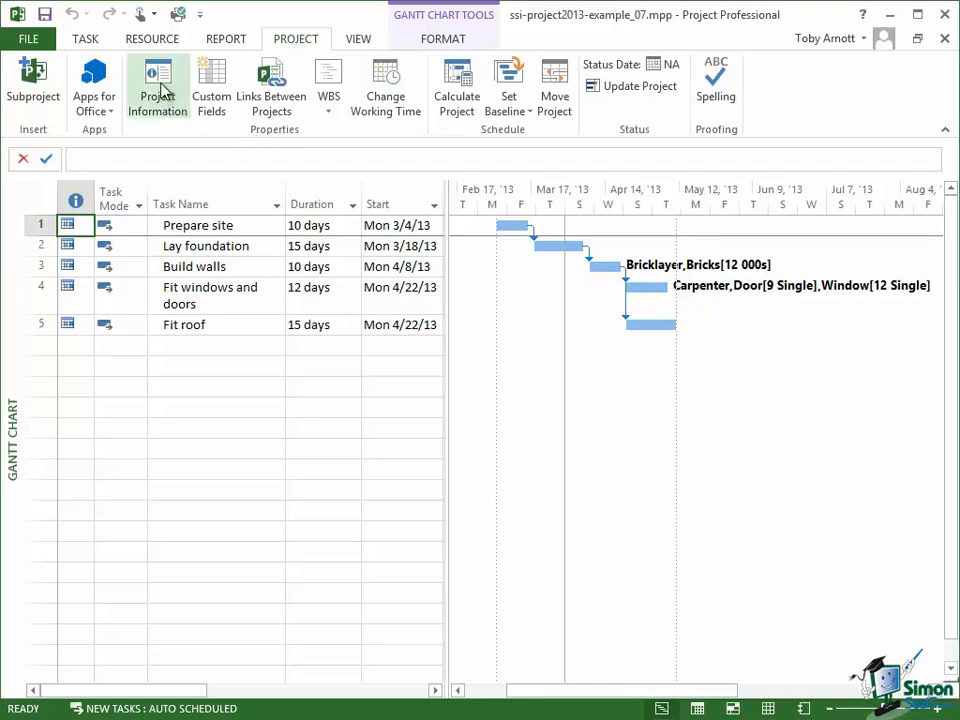
pyautogui.click(157, 85)
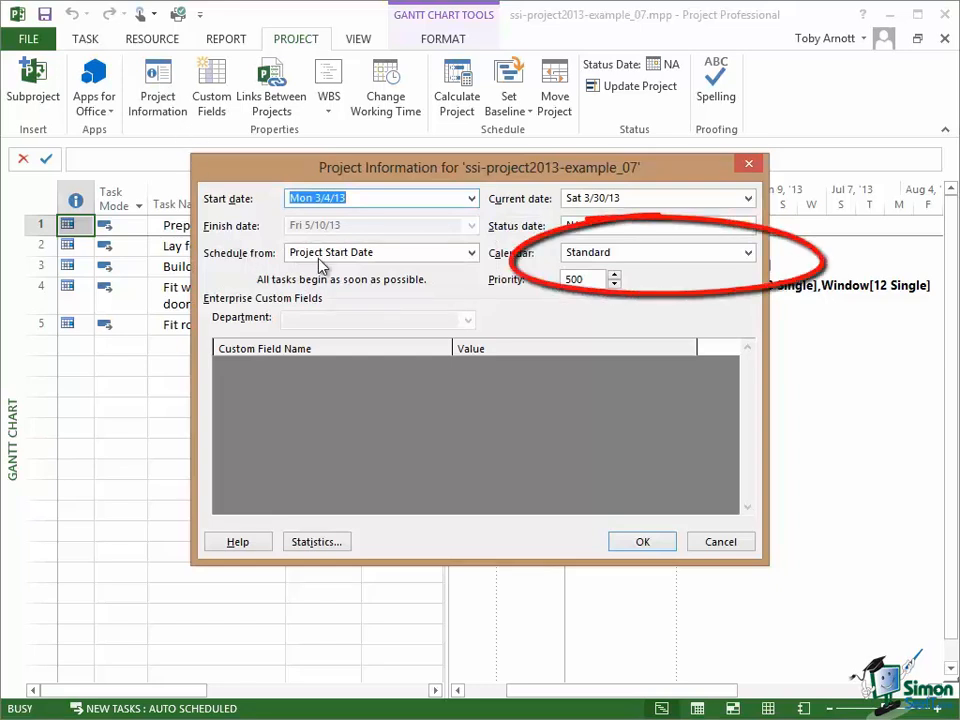
pyautogui.moveTo(618, 260)
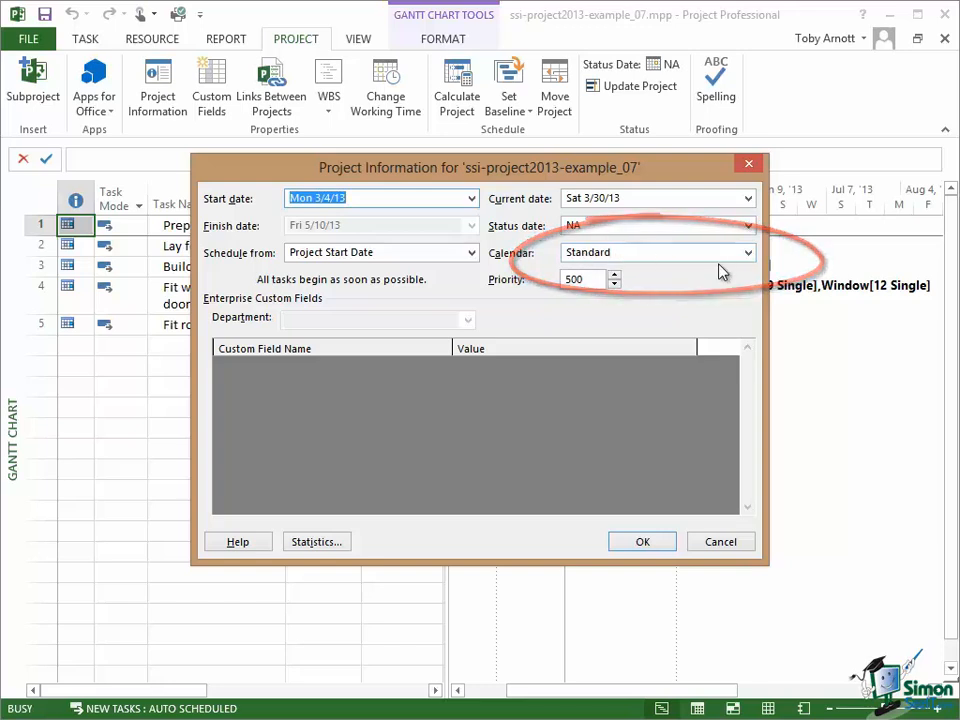
pyautogui.click(747, 252)
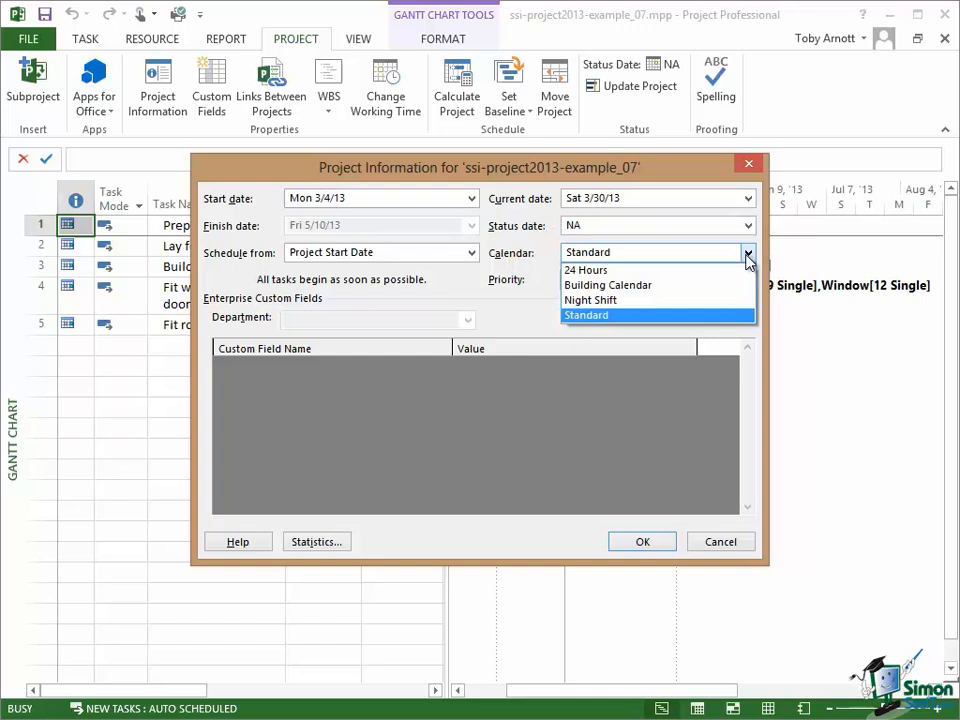
pyautogui.click(607, 285)
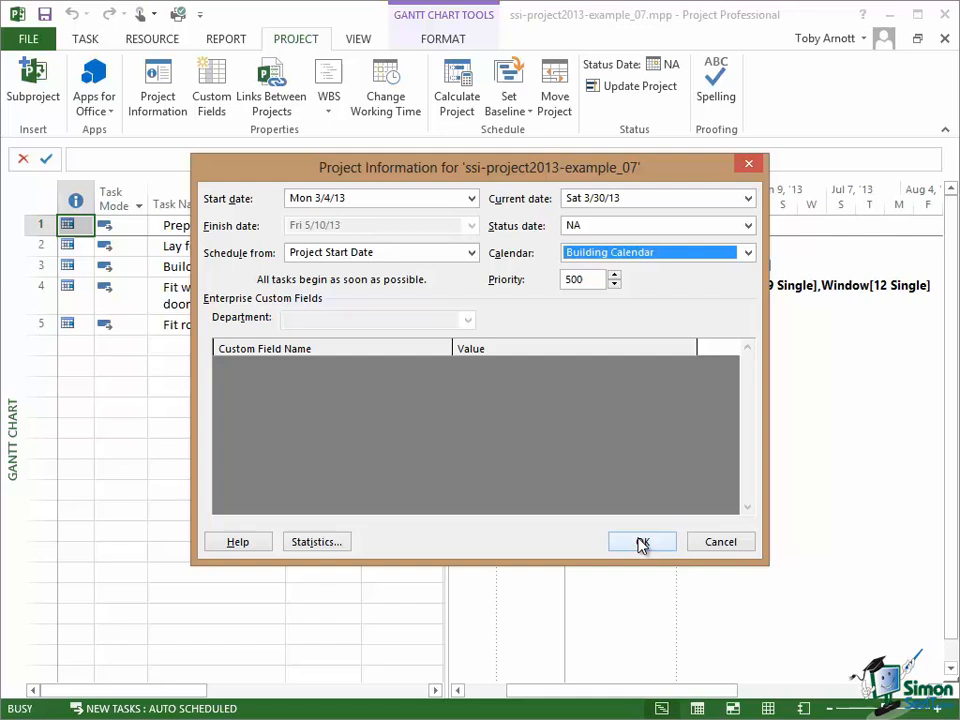
pyautogui.click(641, 541)
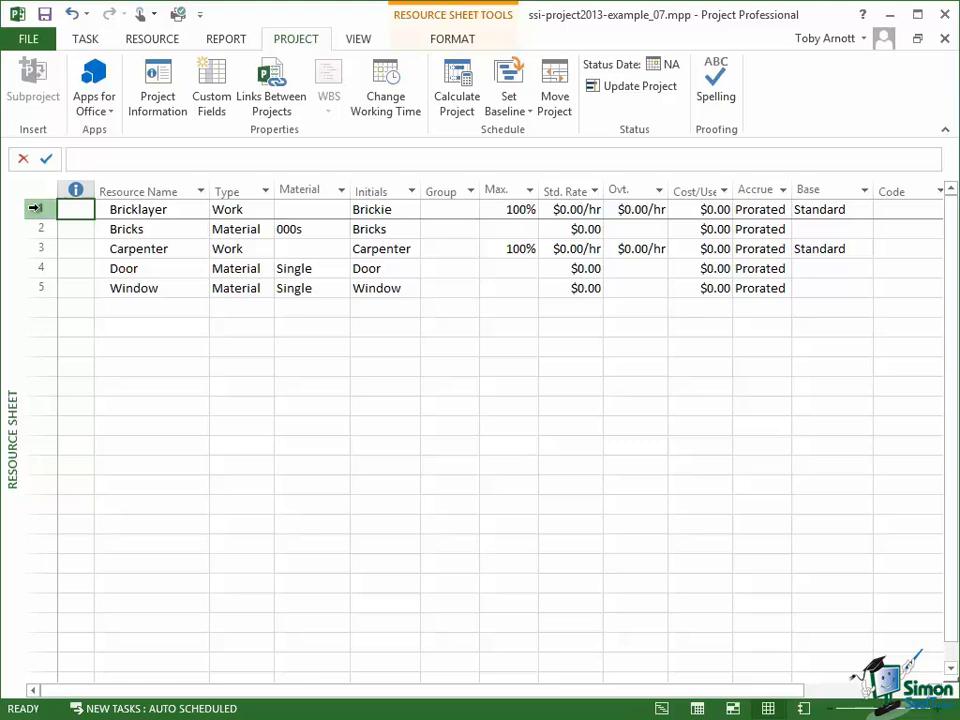
# - Change Bricklayer's base calendar from Standard to Building Calendar and confirm both dialogs
pyautogui.doubleClick(138, 209)
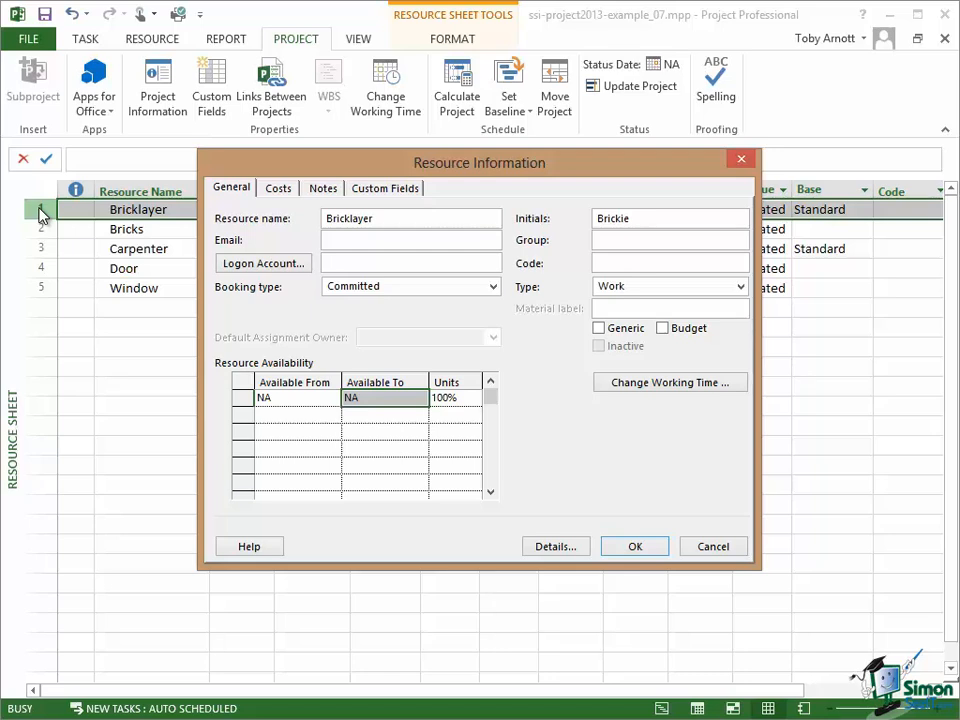
pyautogui.moveTo(669, 382)
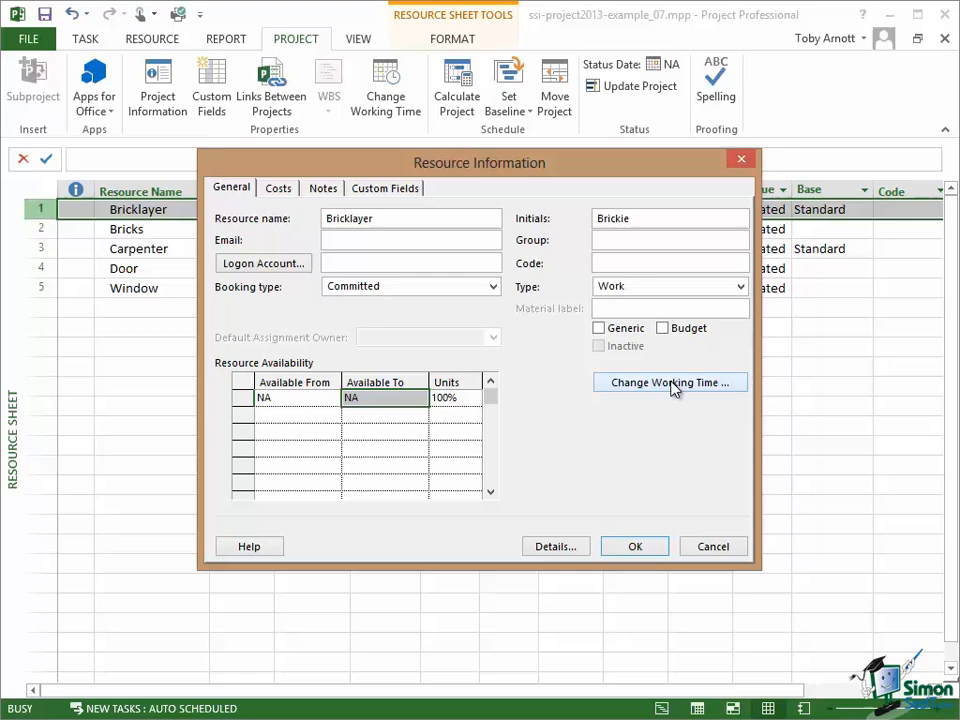
pyautogui.click(669, 382)
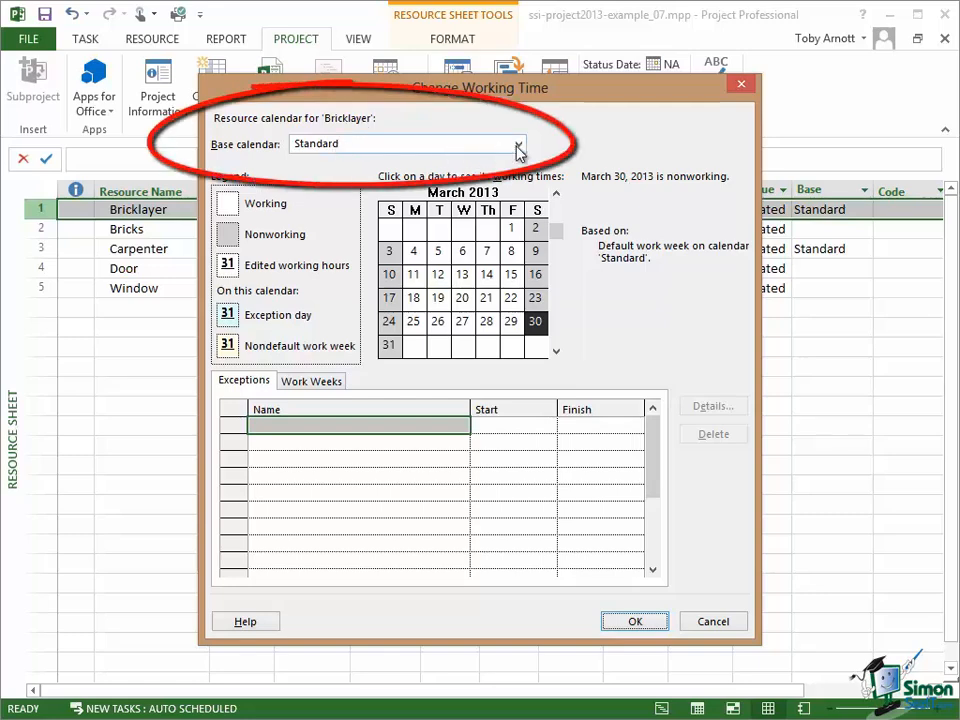
pyautogui.click(518, 143)
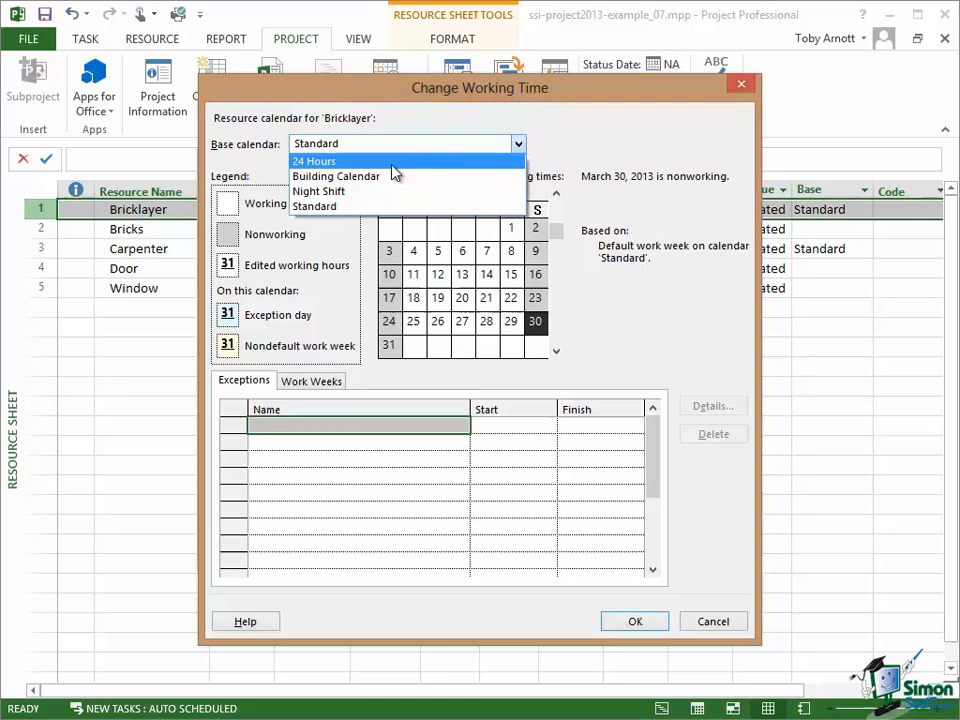
pyautogui.click(336, 176)
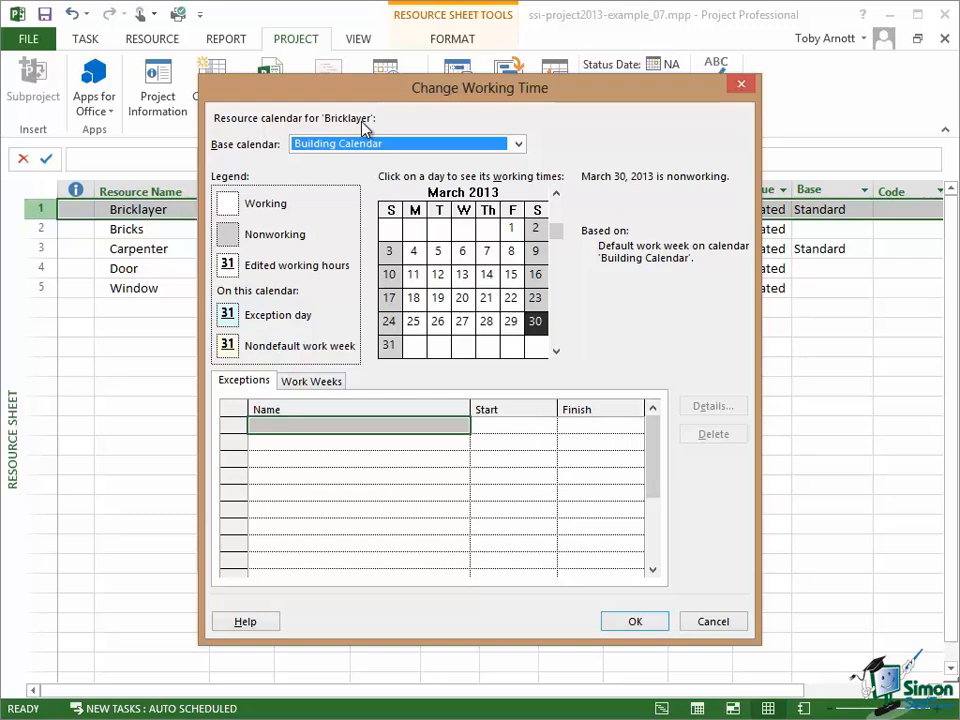
pyautogui.moveTo(712, 255)
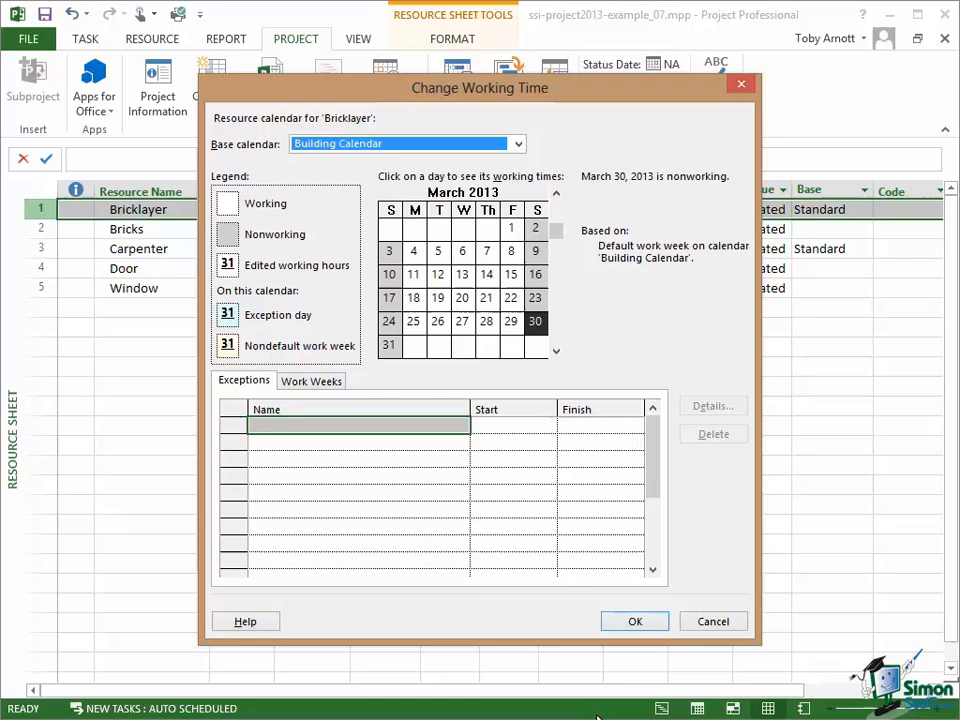
pyautogui.click(634, 621)
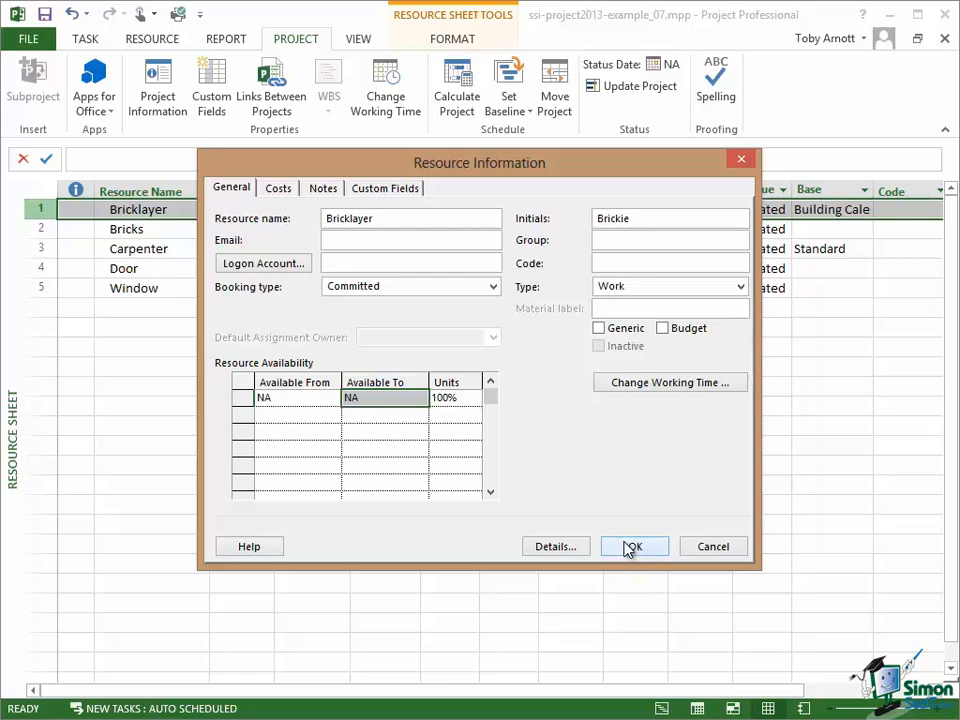
pyautogui.click(633, 546)
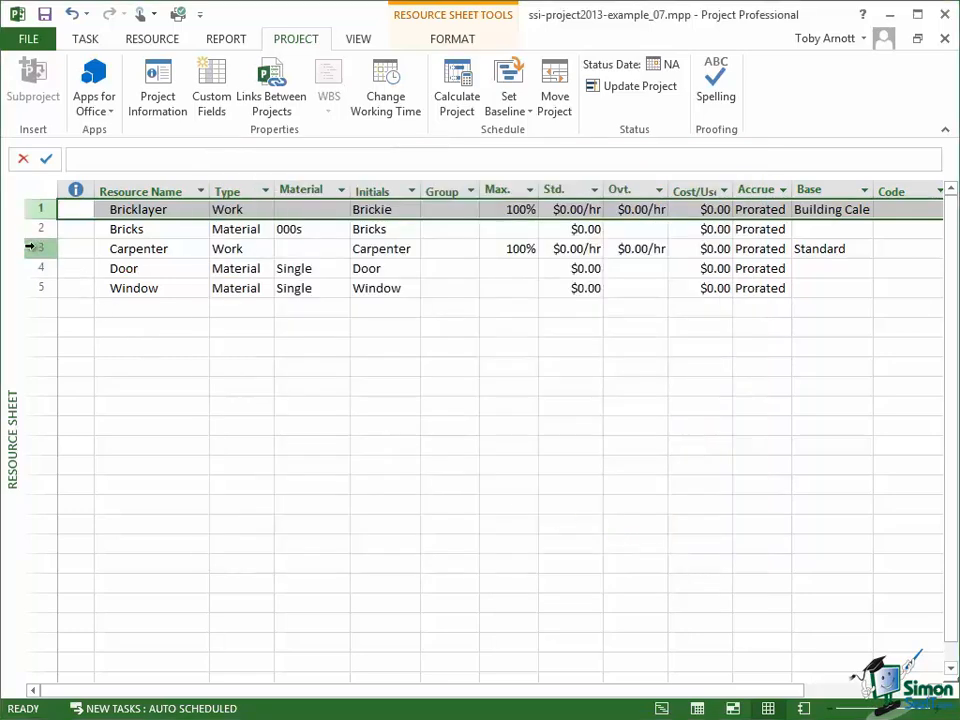
# - Switch Carpenter's base calendar from Standard to Building Calendar in Change Working Time
pyautogui.doubleClick(138, 248)
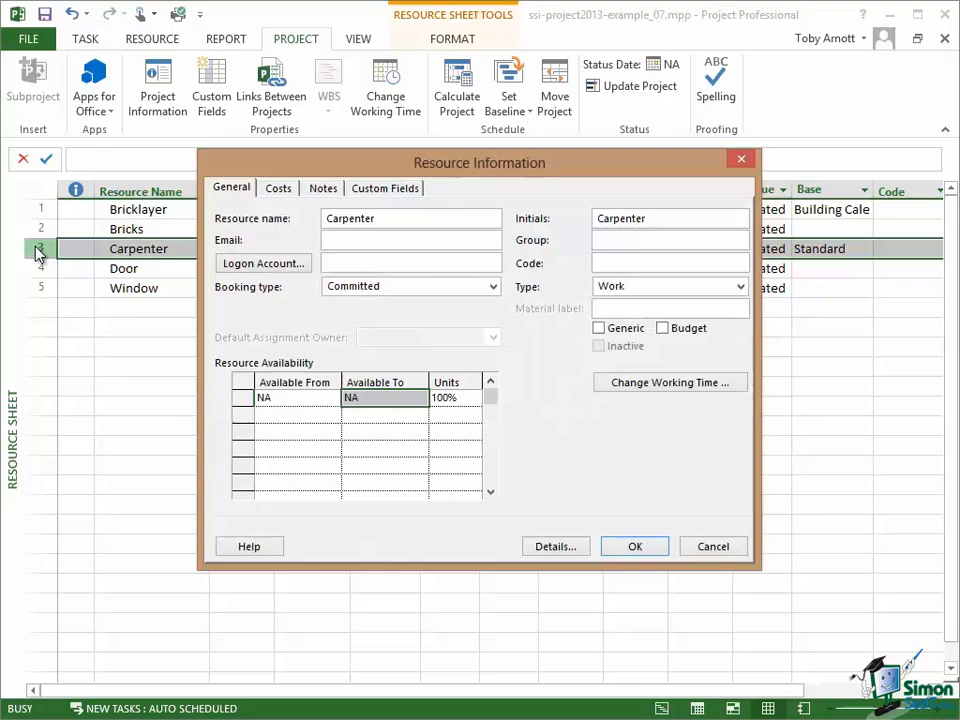
pyautogui.moveTo(669, 382)
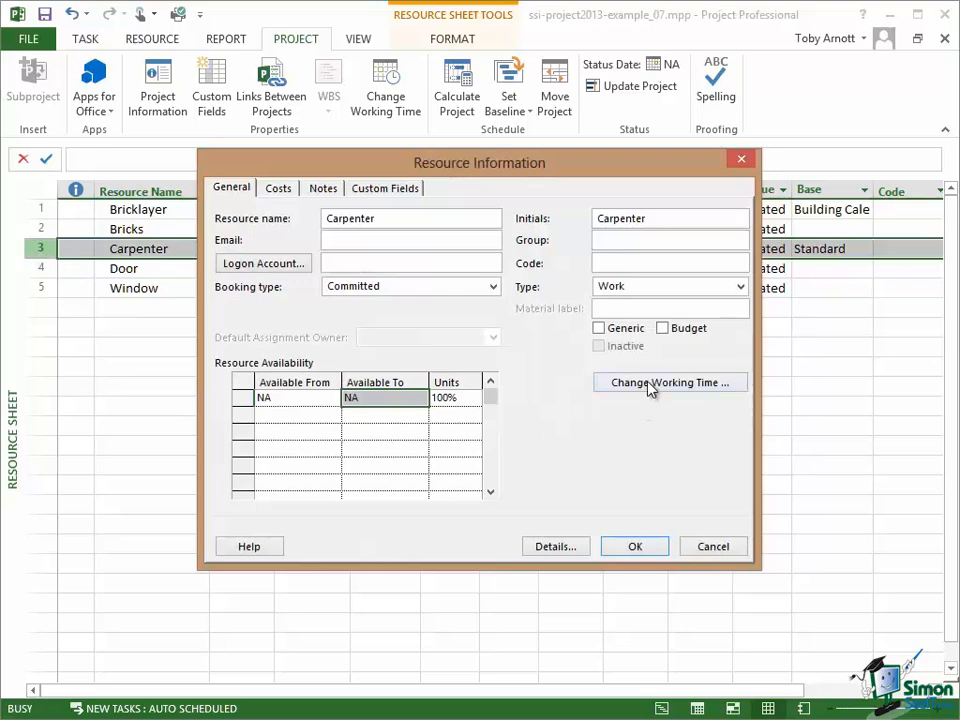
pyautogui.click(669, 382)
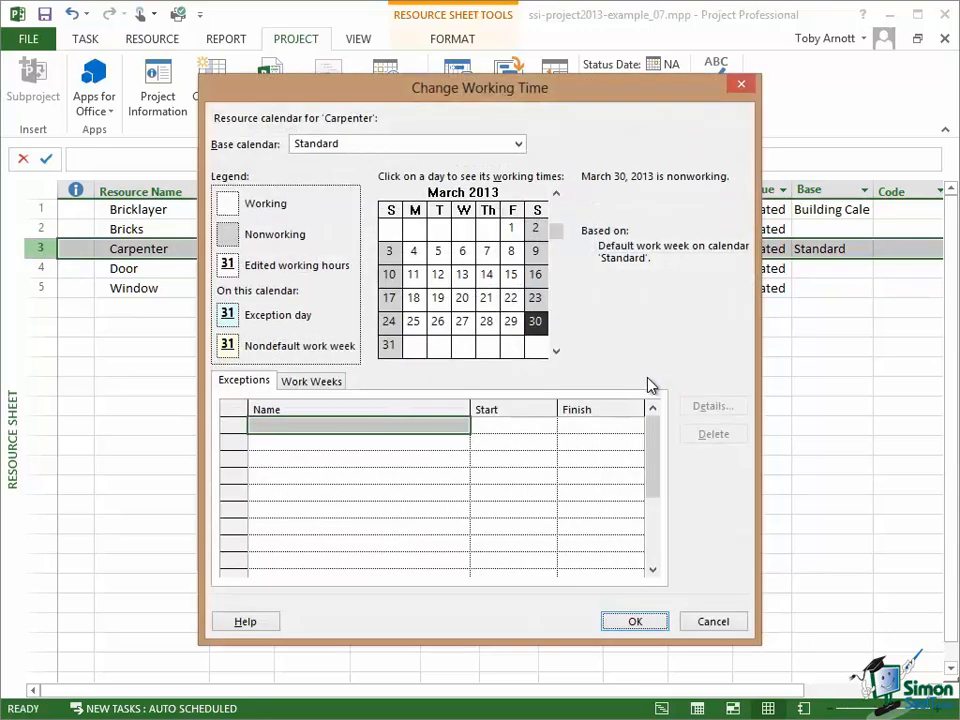
pyautogui.click(518, 143)
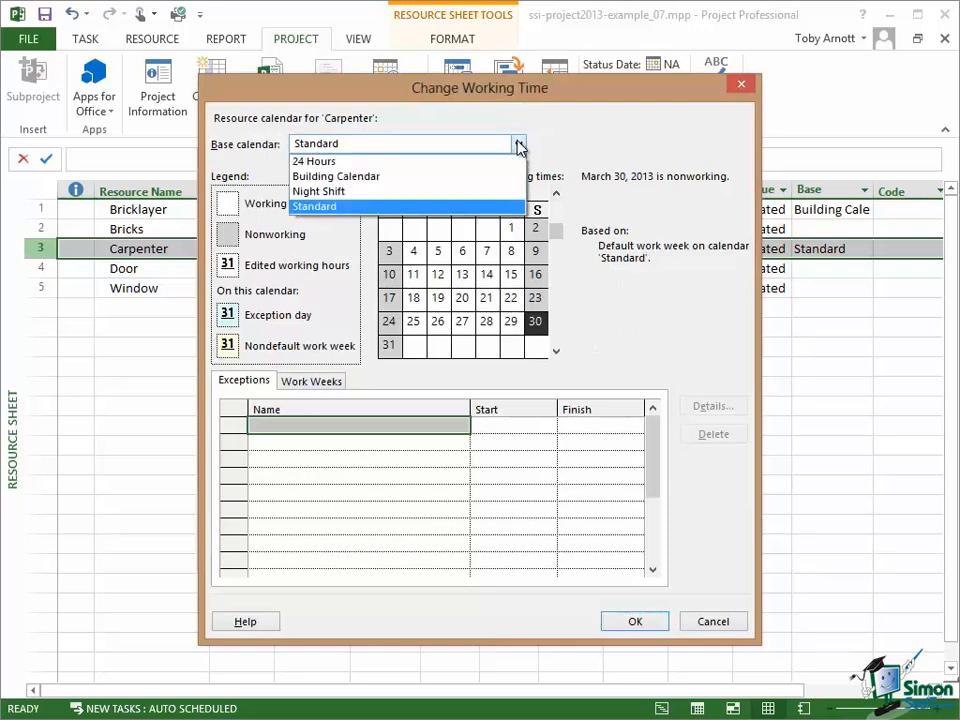
pyautogui.click(335, 176)
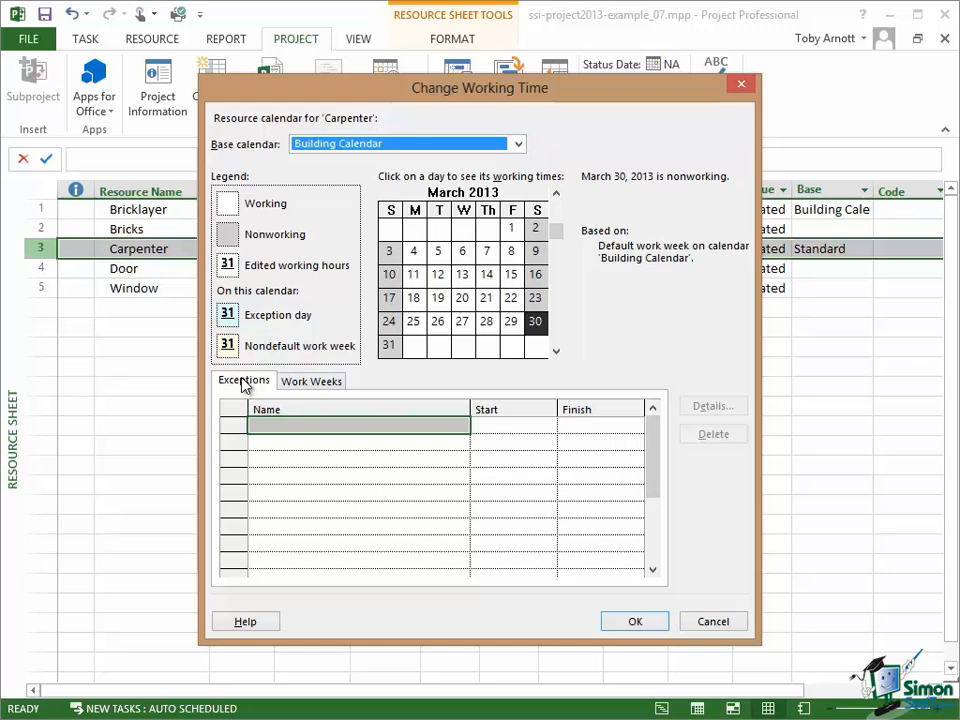
pyautogui.moveTo(333, 422)
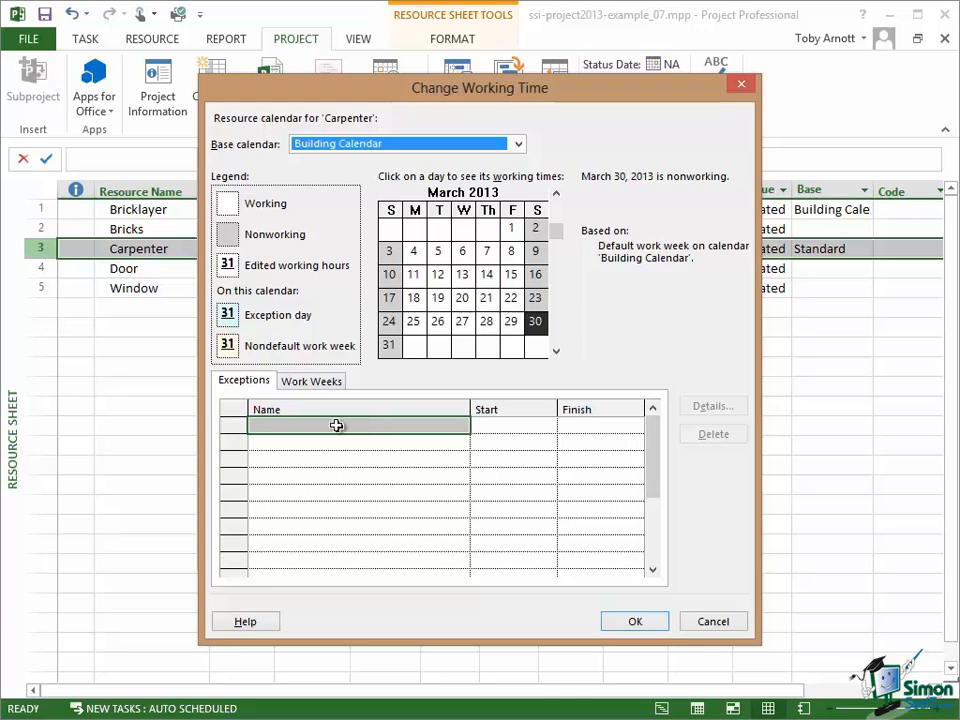
pyautogui.moveTo(300, 430)
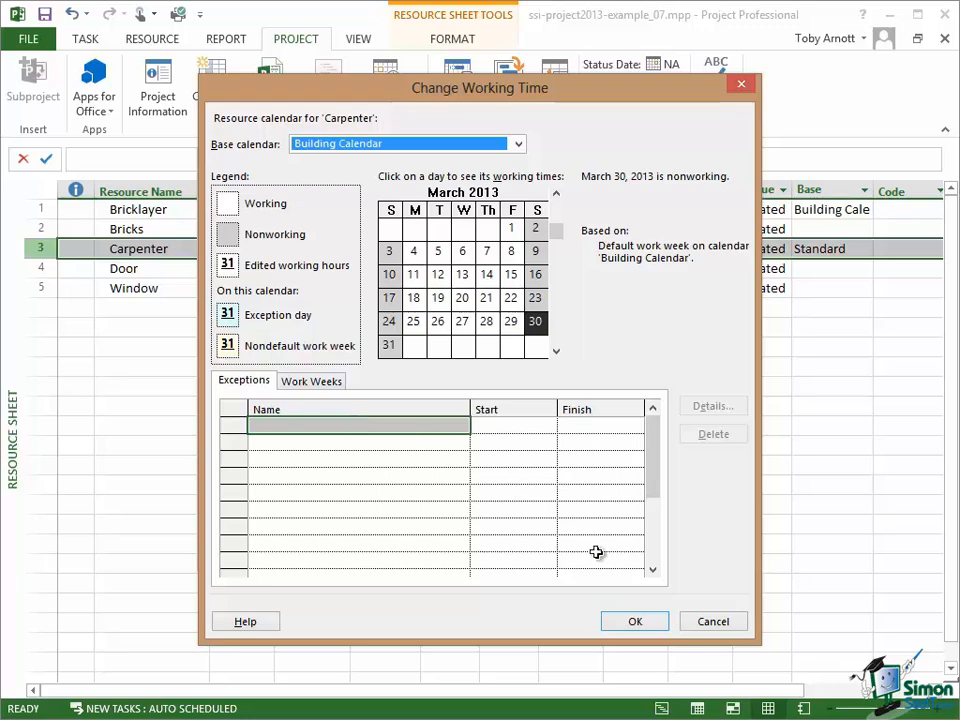
pyautogui.click(634, 621)
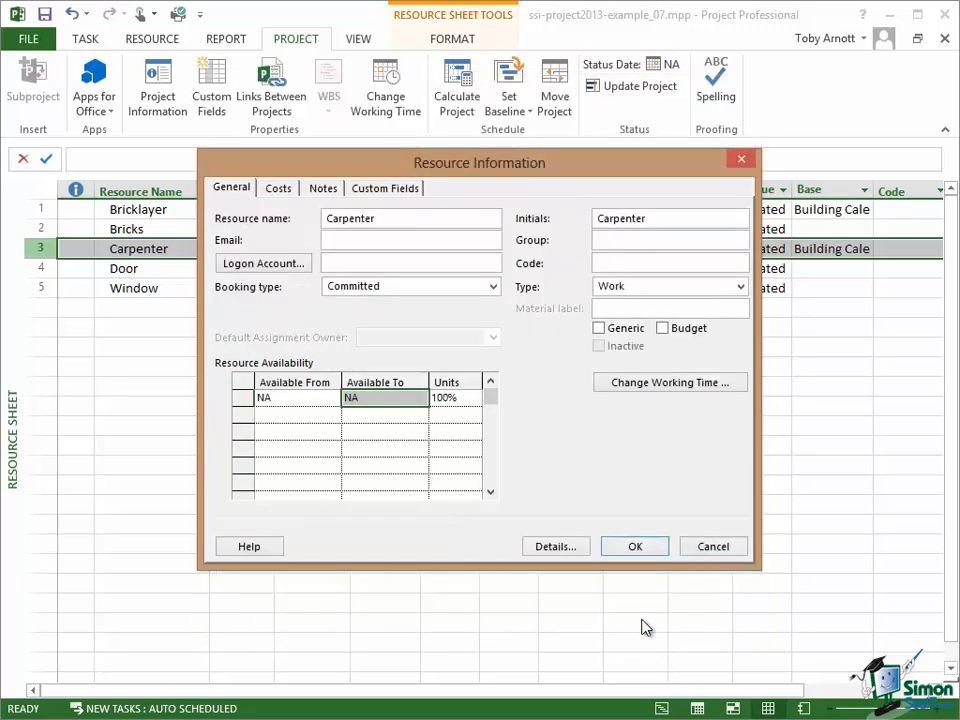
# - Close Carpenter's resource details and view Building Calendar's Easter Monday and Christmas exceptions
pyautogui.click(634, 546)
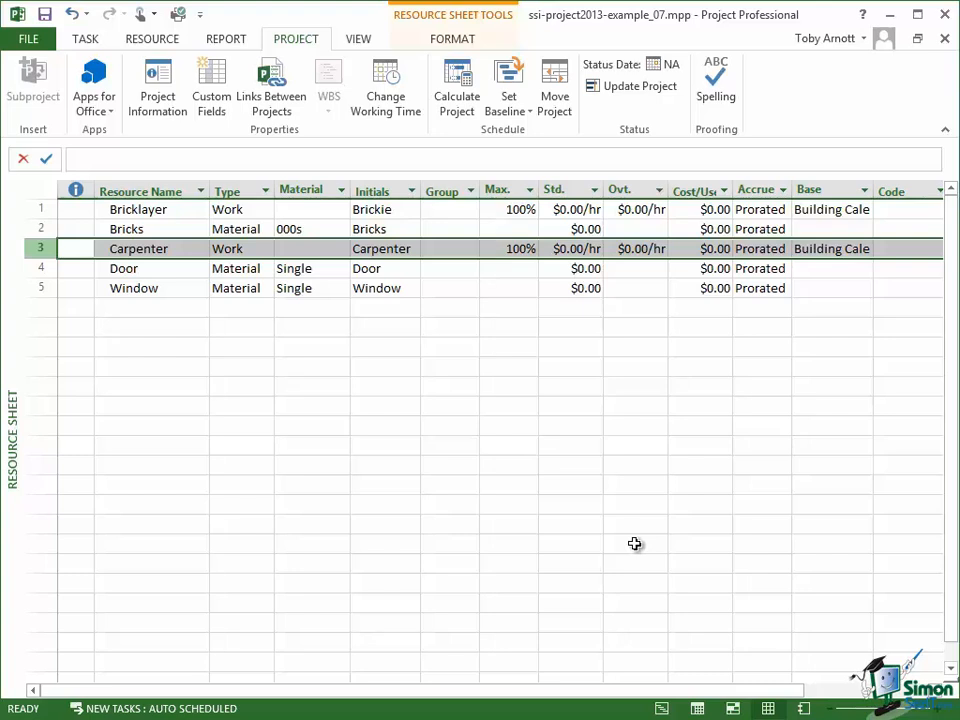
pyautogui.moveTo(372, 442)
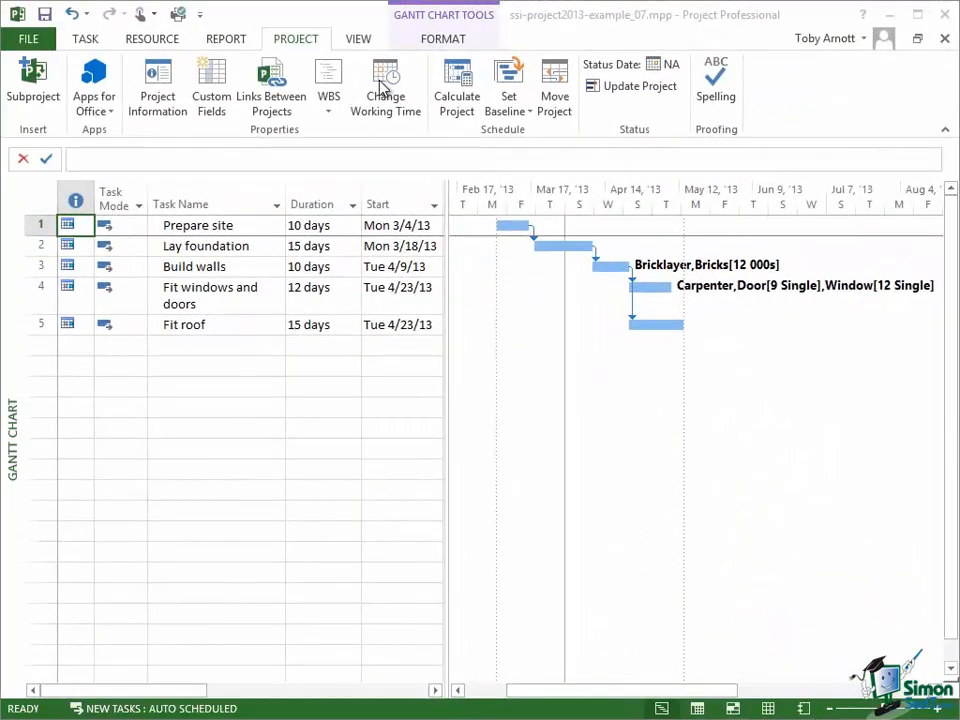
pyautogui.click(385, 85)
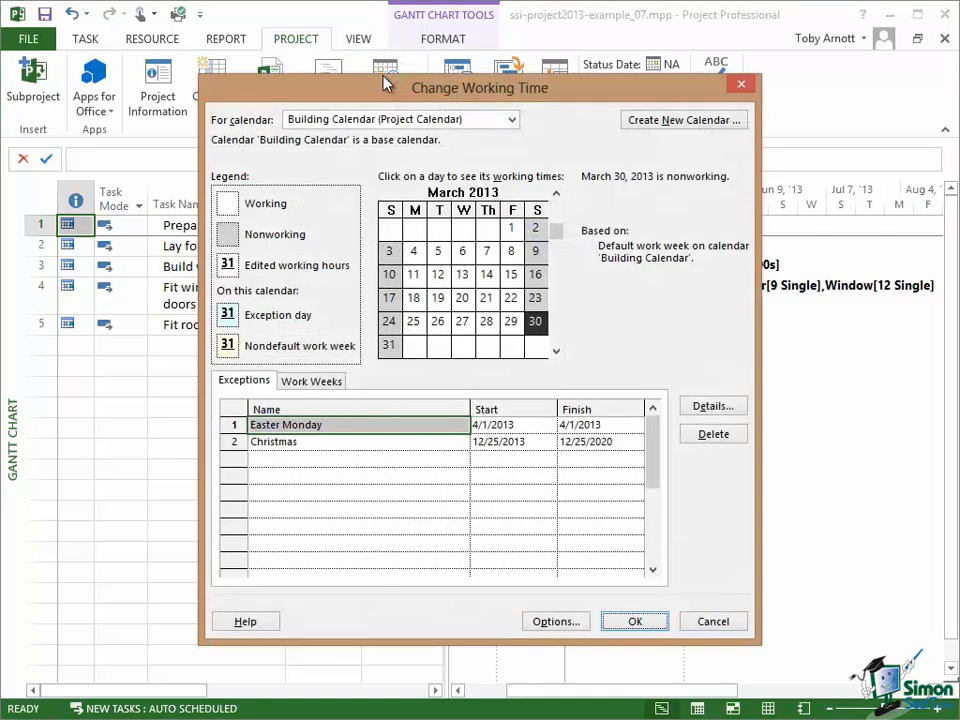
pyautogui.moveTo(343, 141)
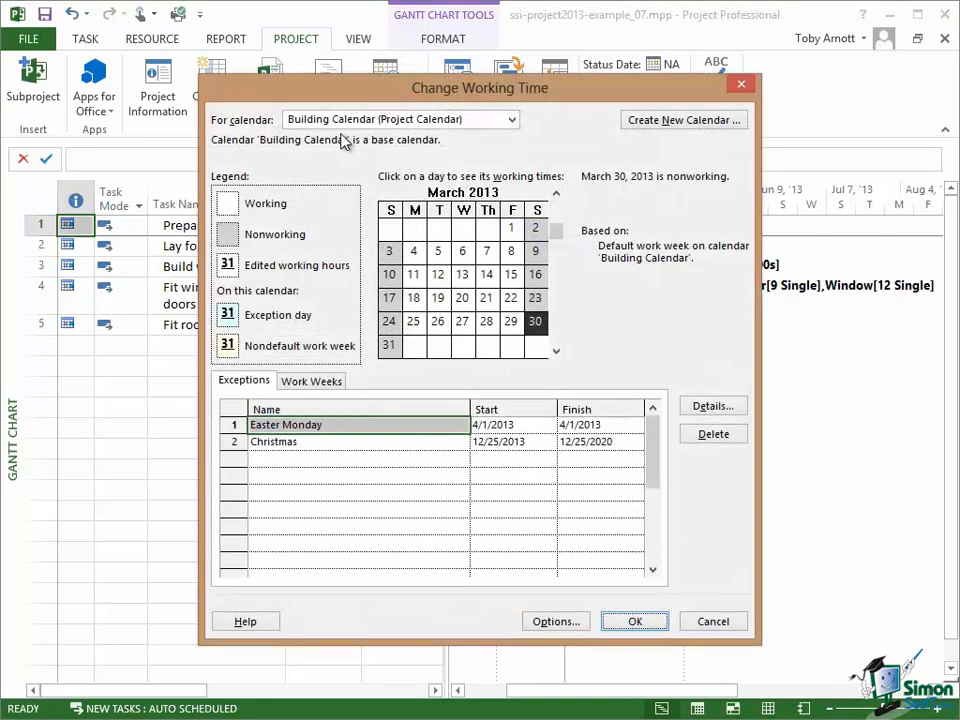